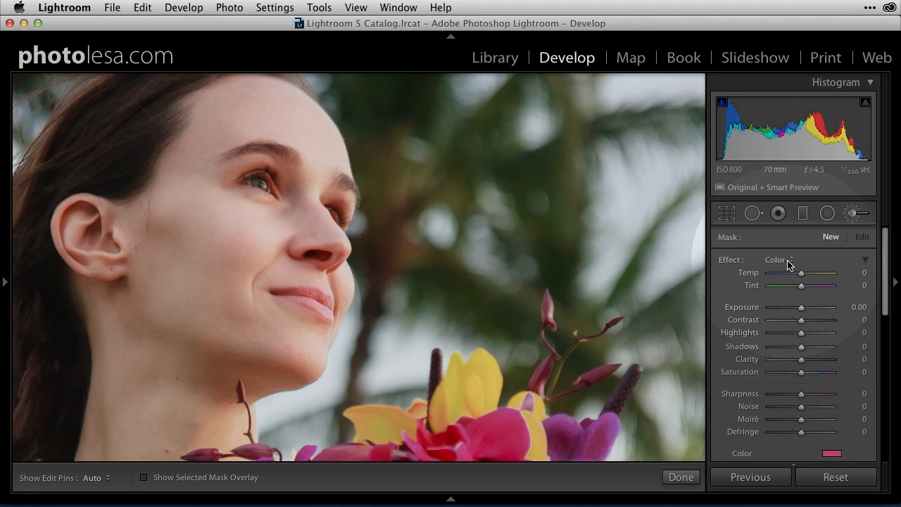
Open, close and reopen the Adjustment Brush Effect presets list to browse the options.
click(776, 259)
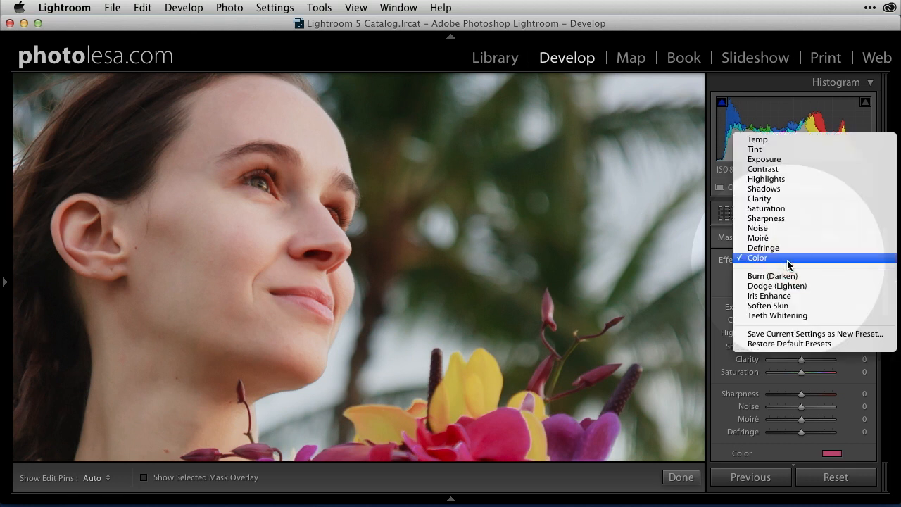
mouse_move(732, 259)
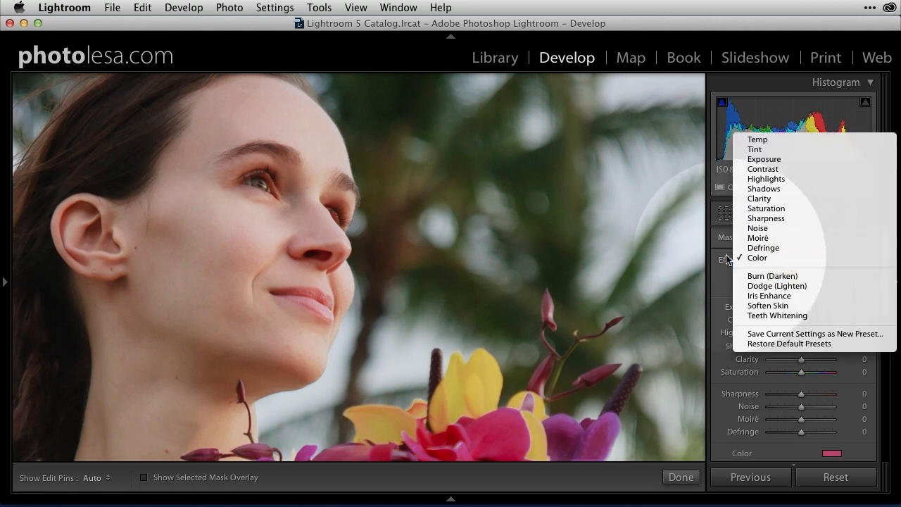
click(757, 257)
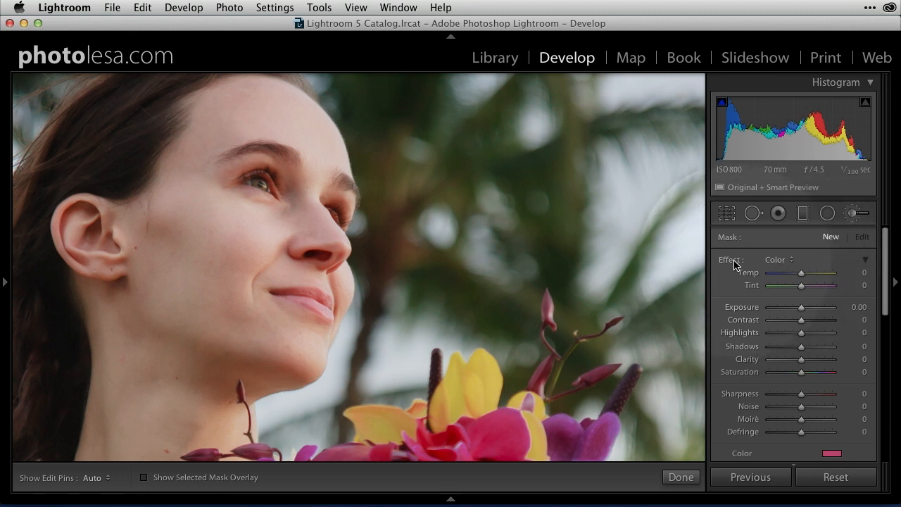
click(778, 259)
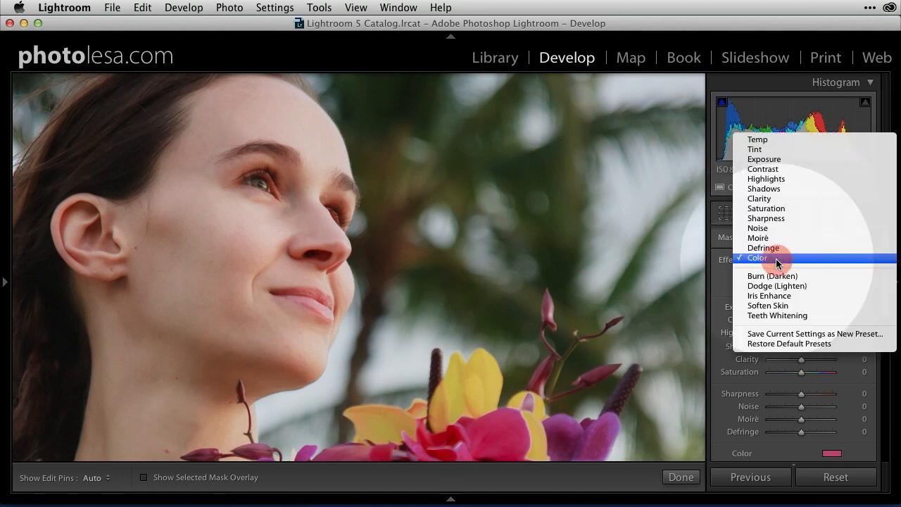
mouse_move(791, 296)
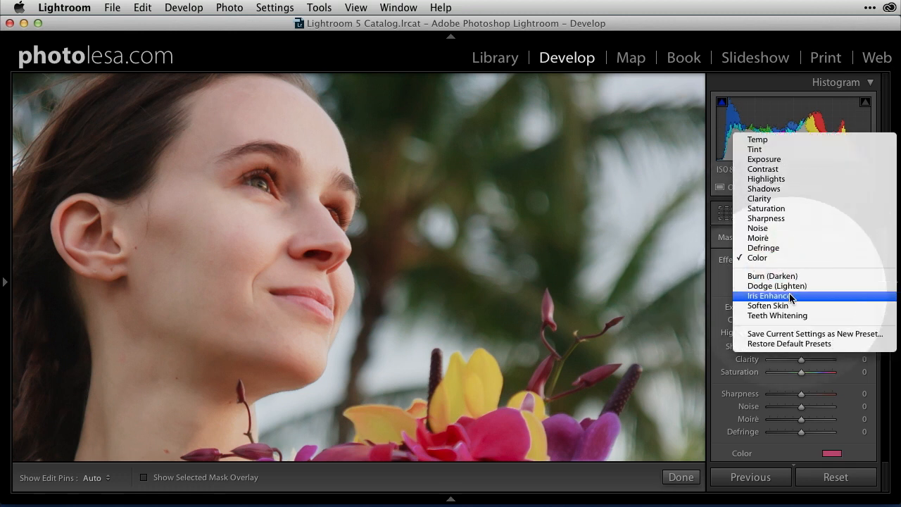
mouse_move(776, 286)
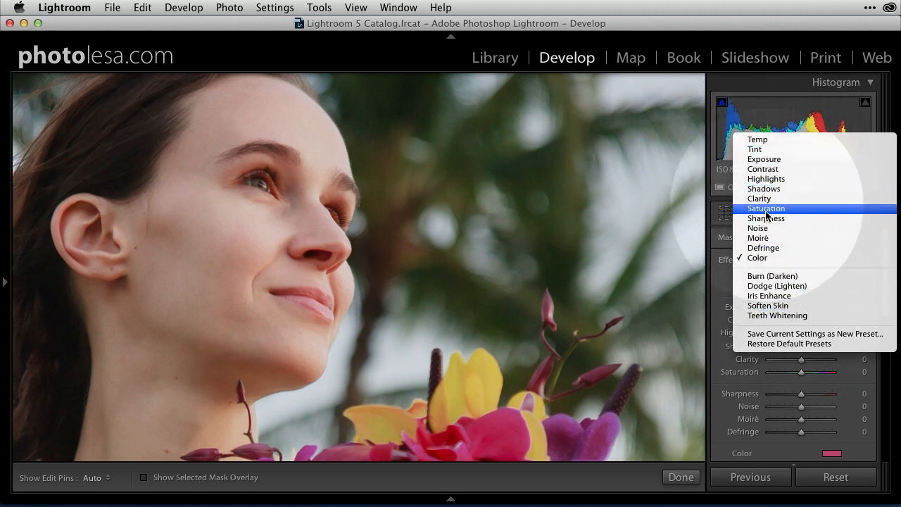
mouse_move(765, 169)
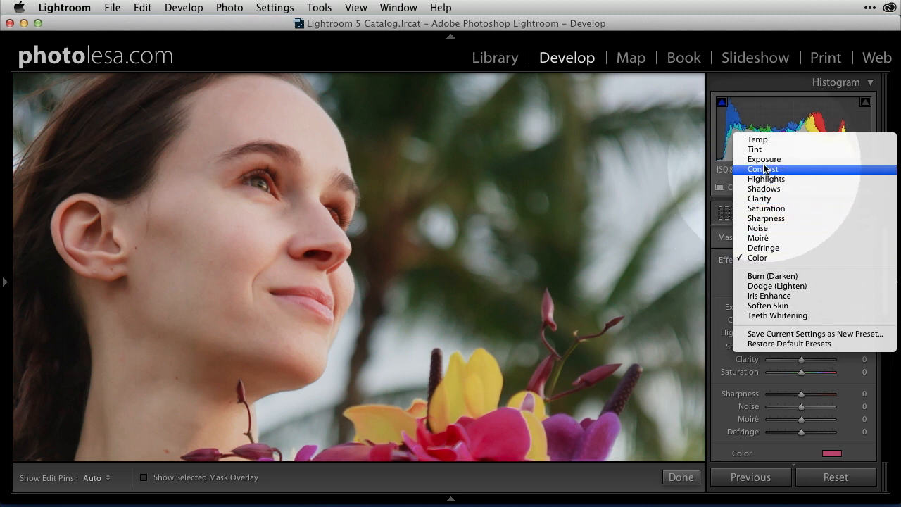
mouse_move(763, 159)
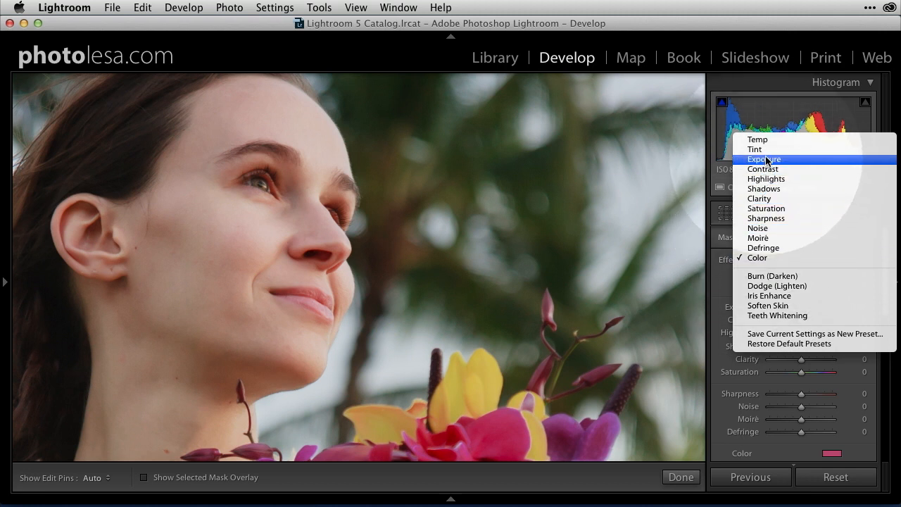
mouse_move(758, 374)
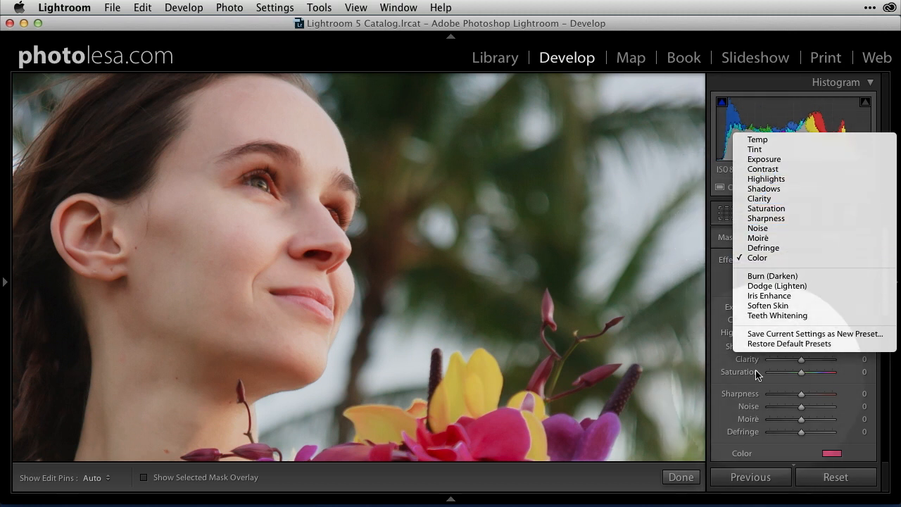
mouse_move(774, 387)
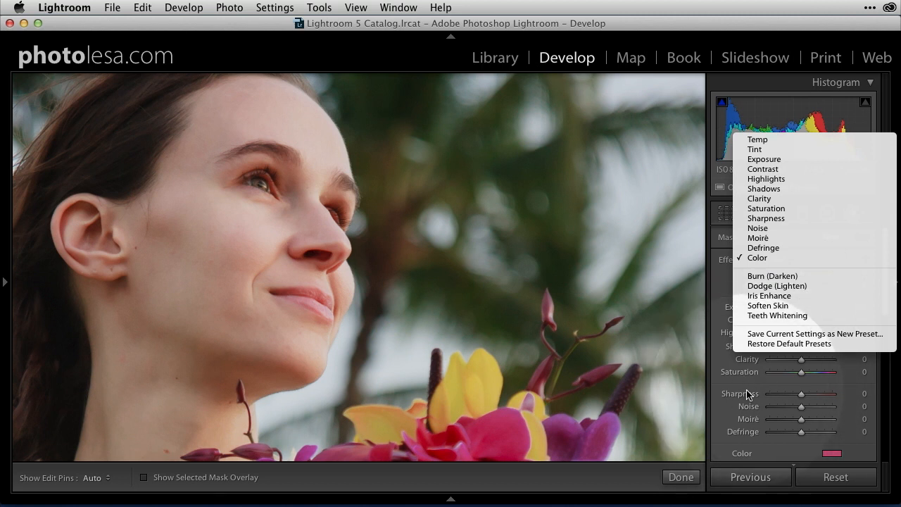
mouse_move(763, 158)
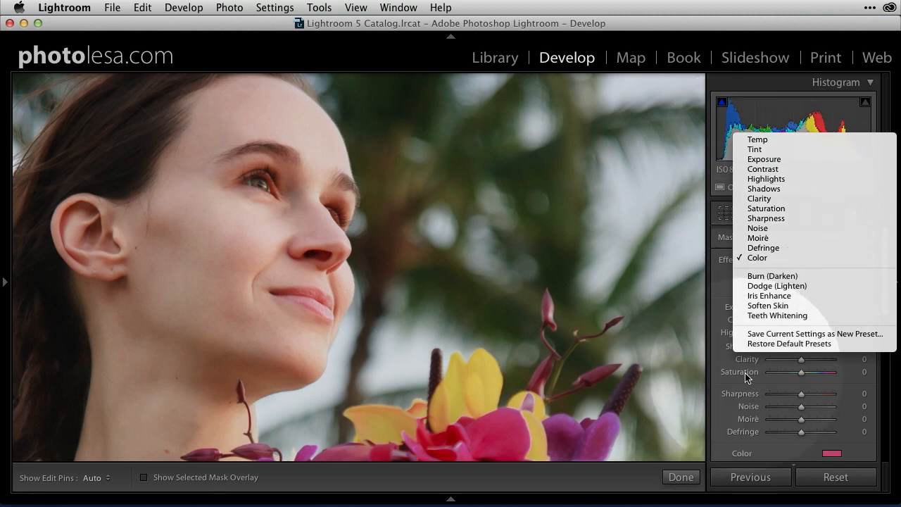
mouse_move(745, 389)
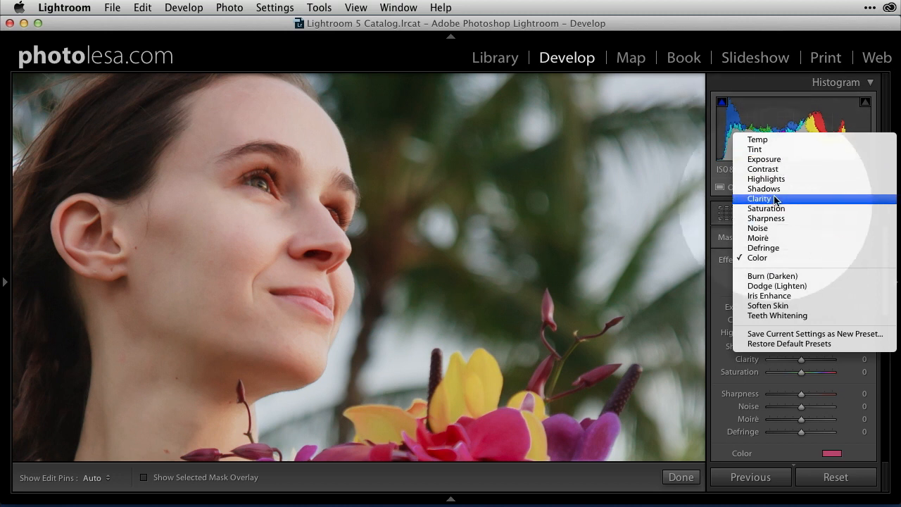
mouse_move(763, 249)
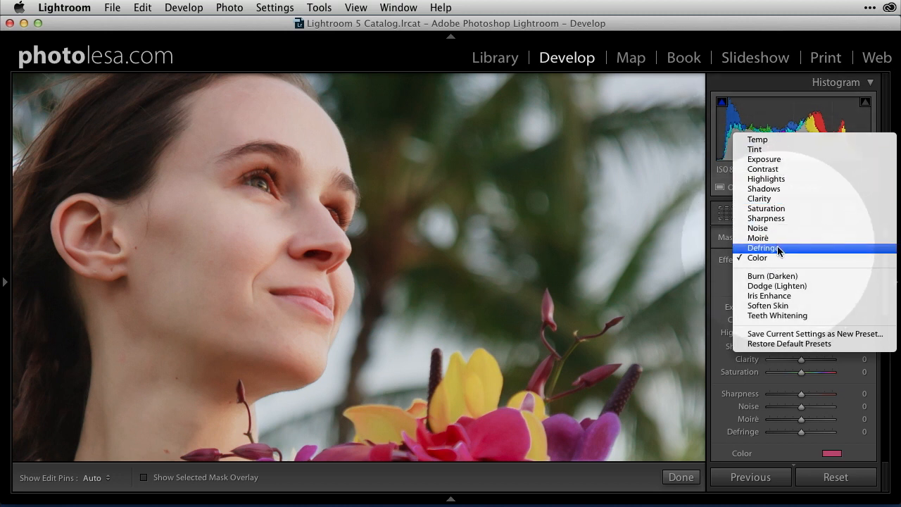
mouse_move(771, 275)
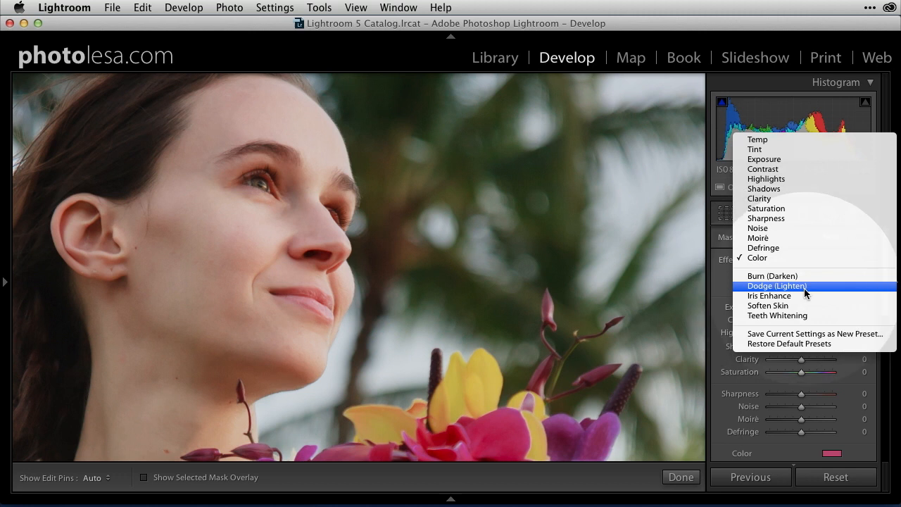
mouse_move(768, 305)
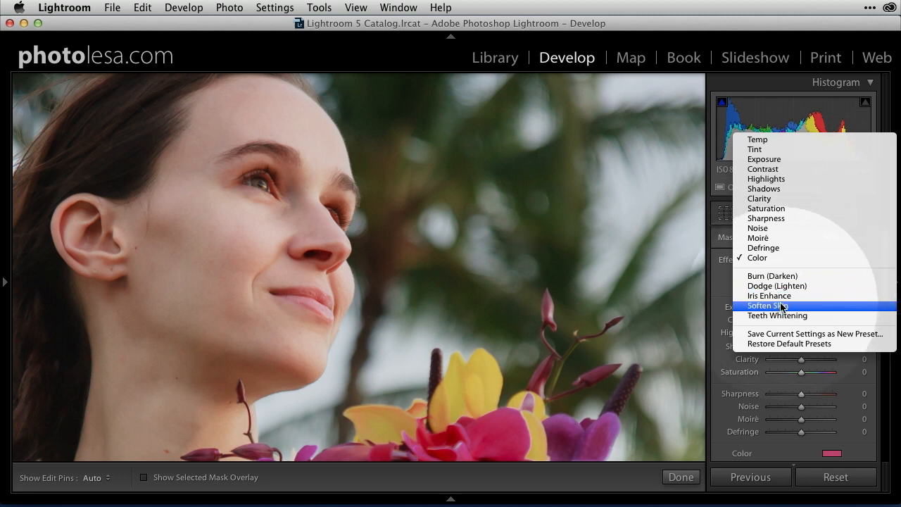
mouse_move(777, 315)
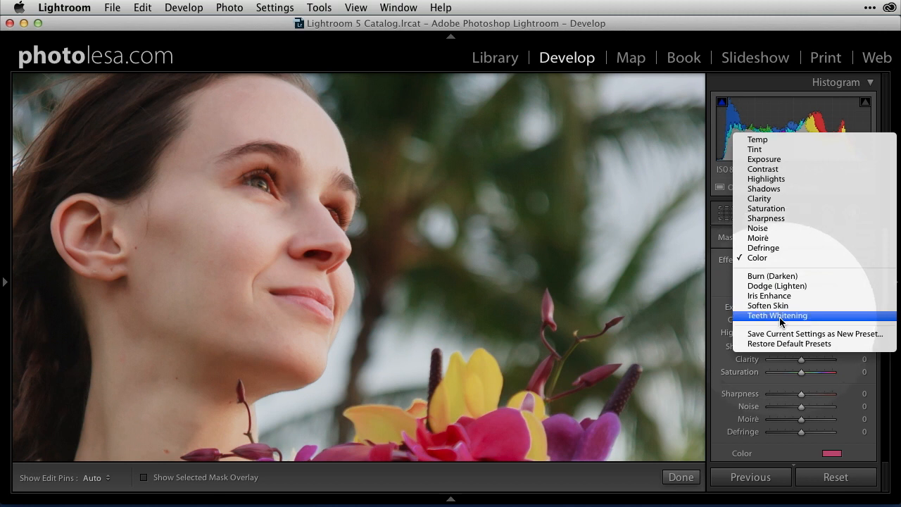
mouse_move(767, 305)
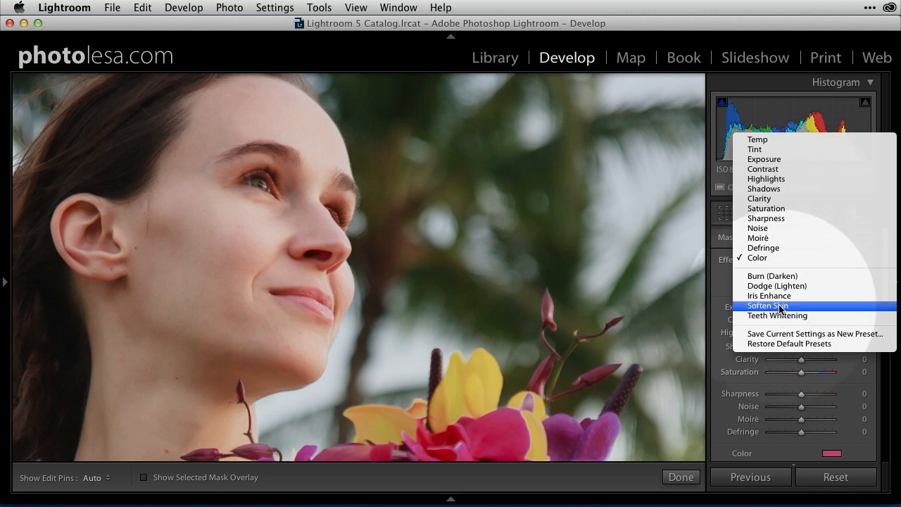
Try the Soften Skin brush effect, then switch to Teeth Whitening.
click(767, 305)
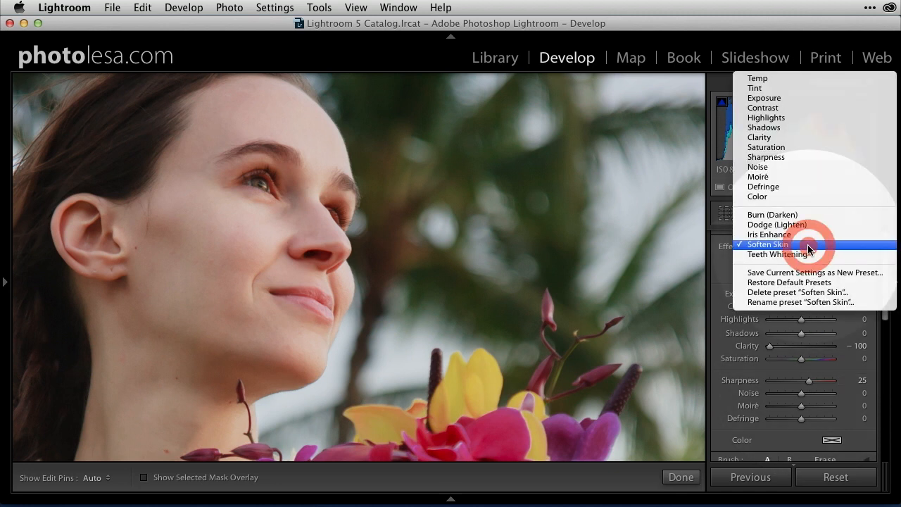
click(777, 254)
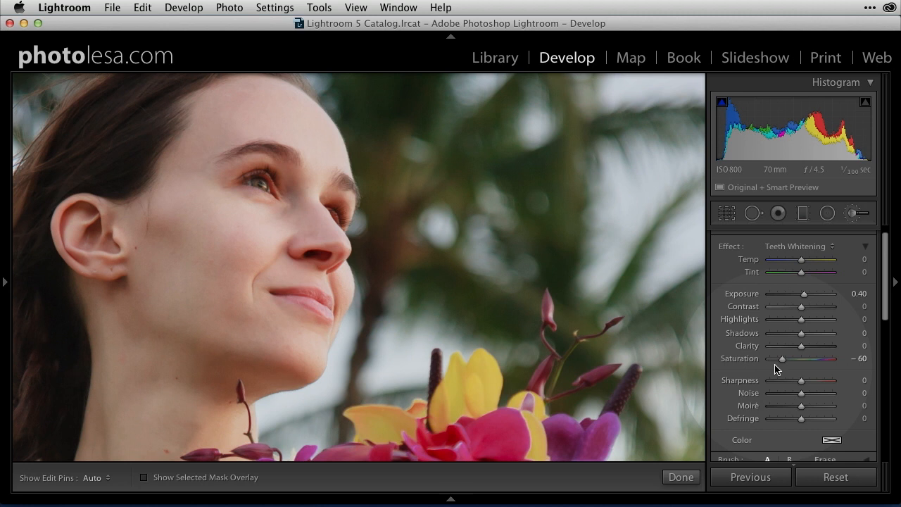
Pick Soften Skin from the Effect presets list (Clarity -100, Sharpness 25).
click(798, 245)
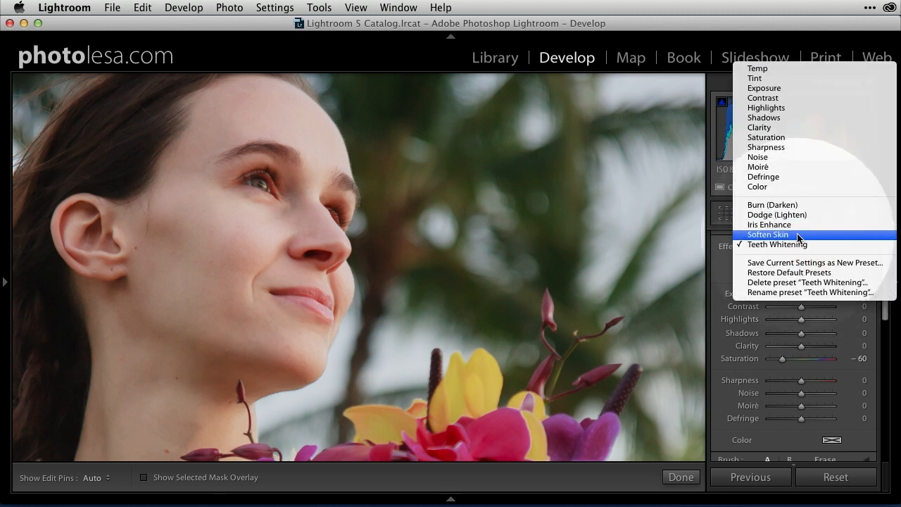
click(767, 235)
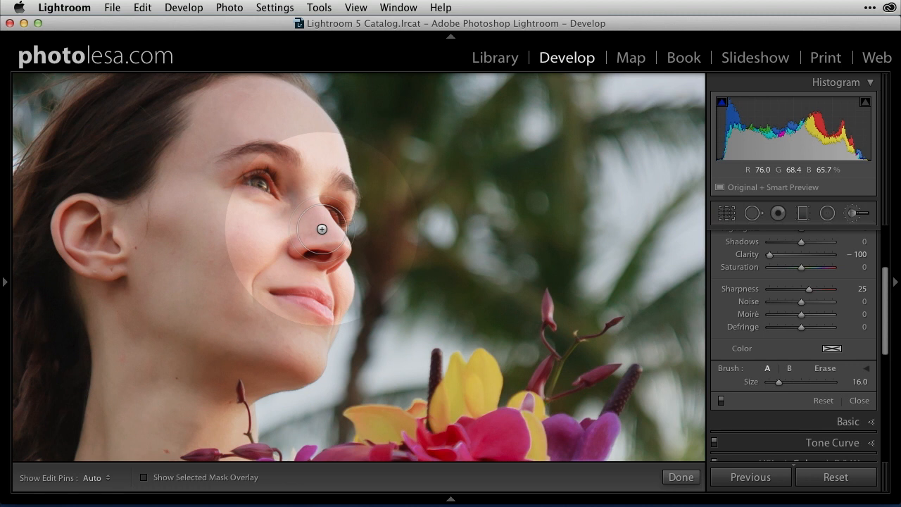
Adjust a brush panel slider, then enable Show Selected Mask Overlay.
drag(778, 381, 772, 381)
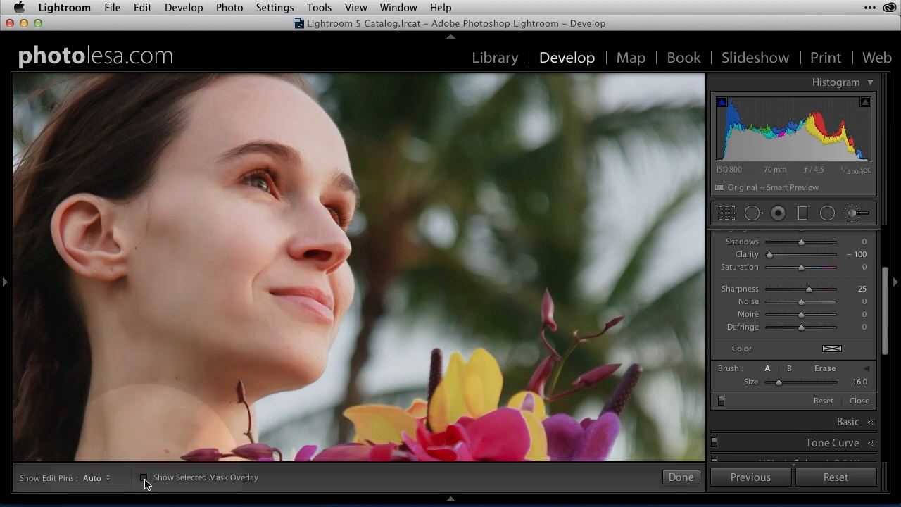
click(144, 477)
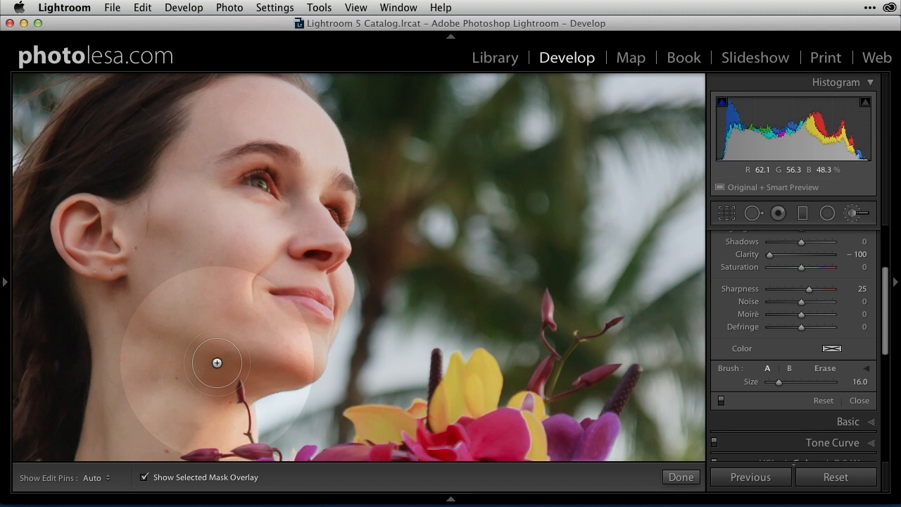
Paint Soften Skin over the cheeks, jaw, neck and across the face.
drag(216, 362, 247, 247)
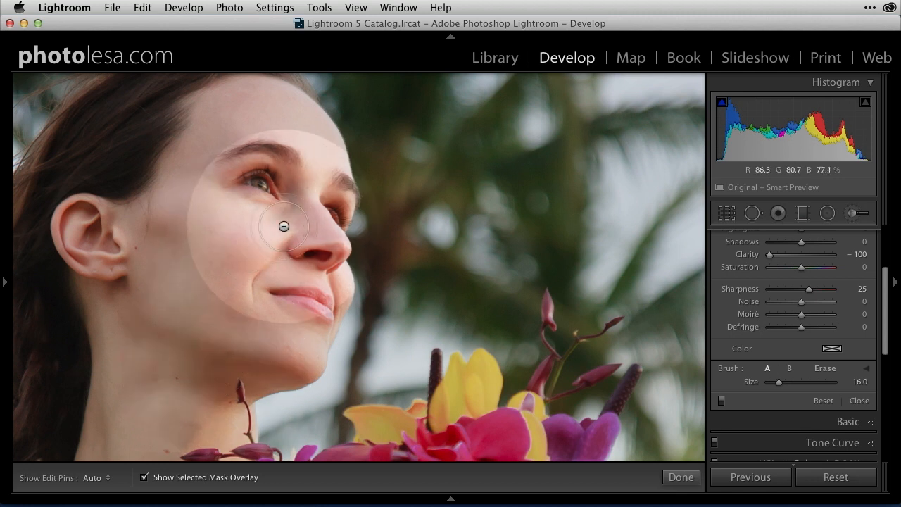
drag(283, 226, 270, 339)
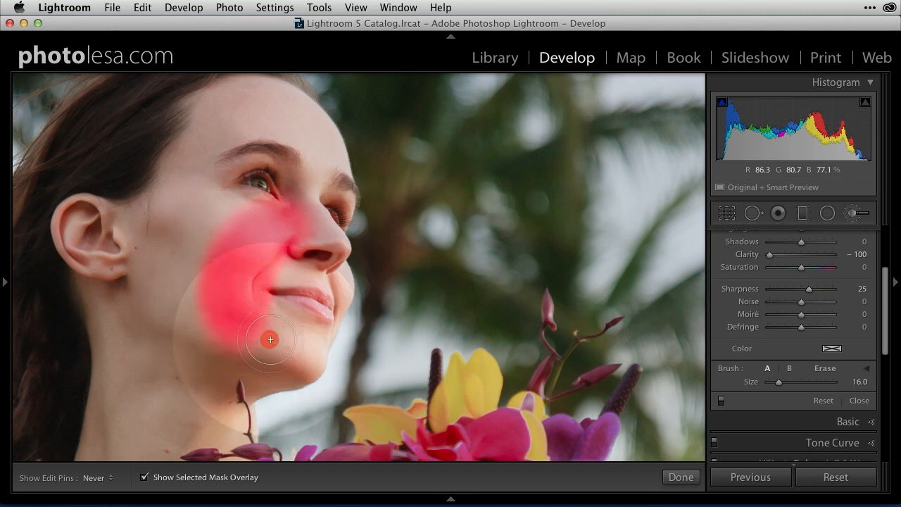
drag(270, 340, 174, 422)
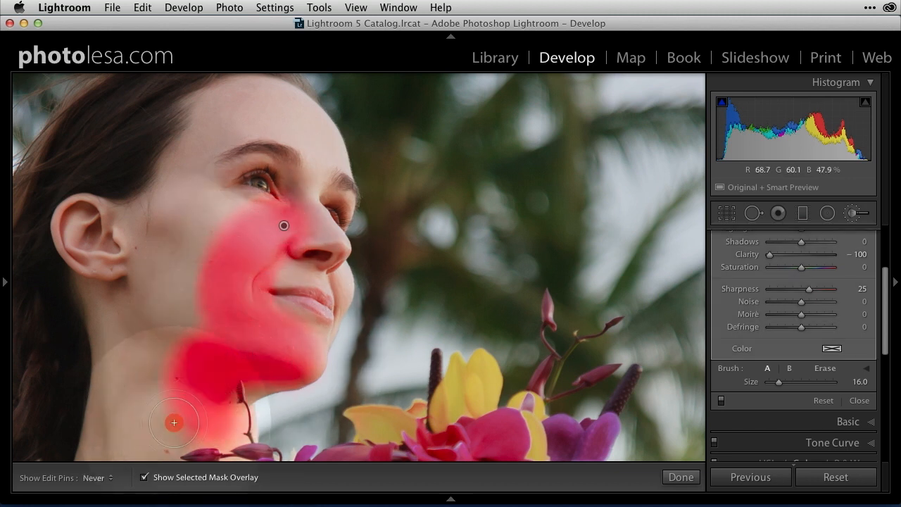
drag(173, 422, 117, 303)
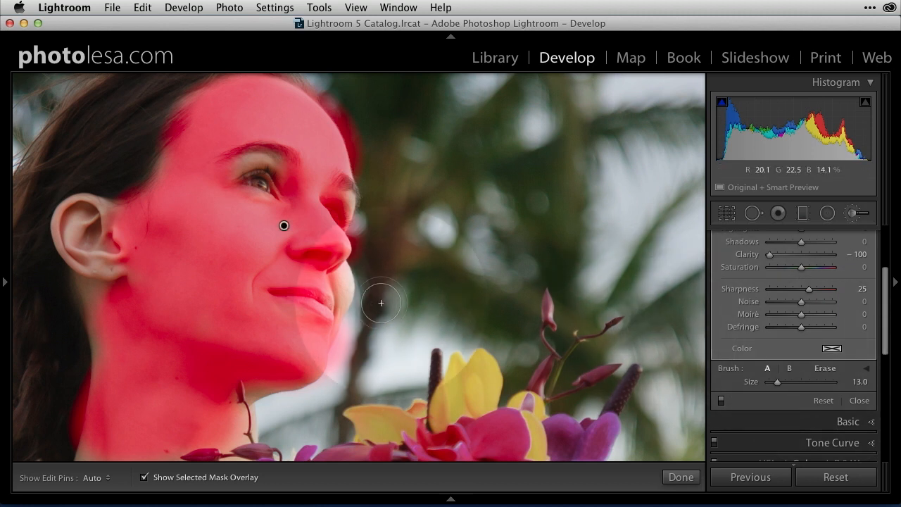
Paint softening across the face and near the ear, then hide the red overlay.
drag(381, 303, 248, 288)
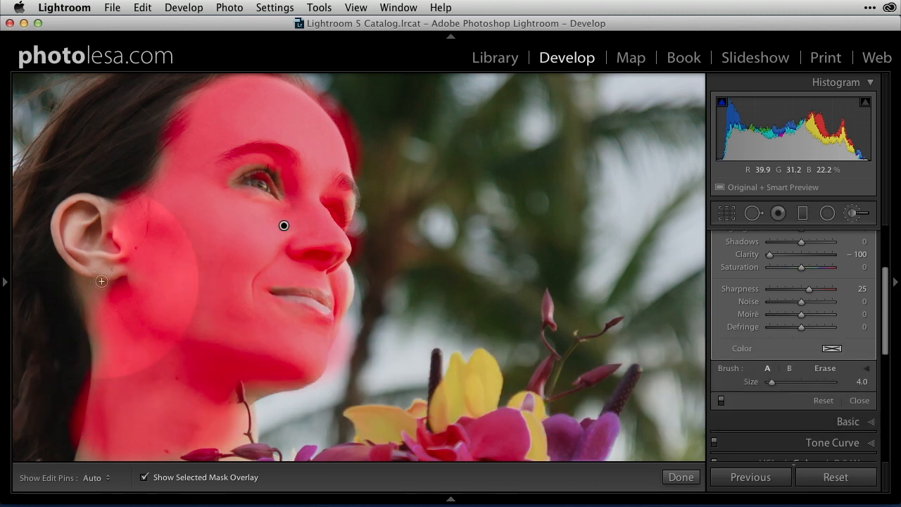
drag(101, 281, 123, 302)
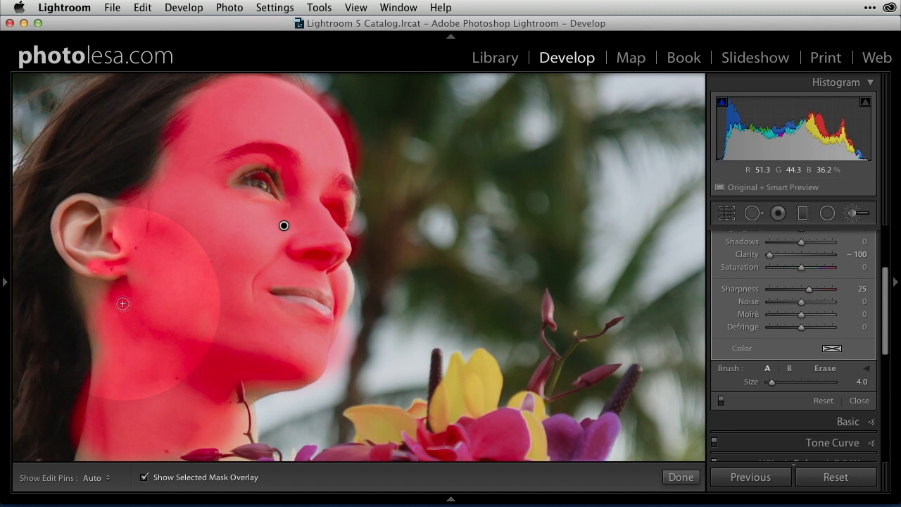
click(145, 477)
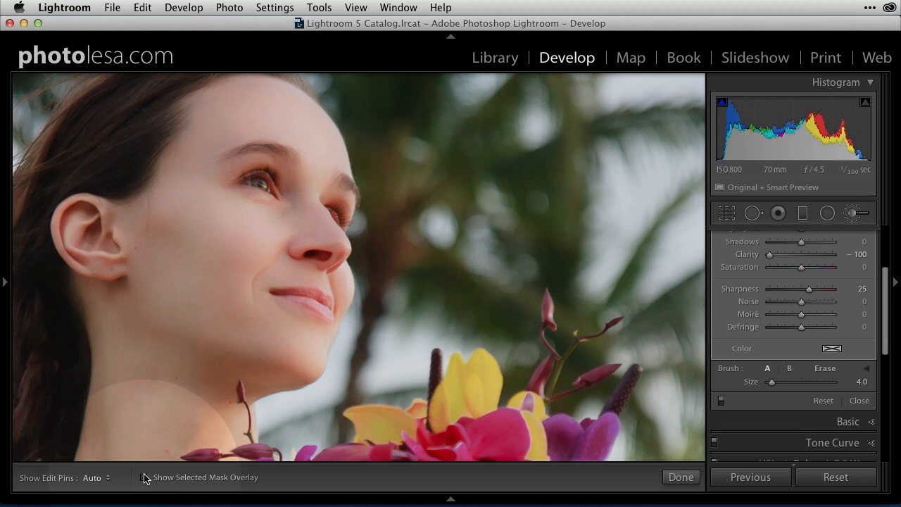
click(144, 477)
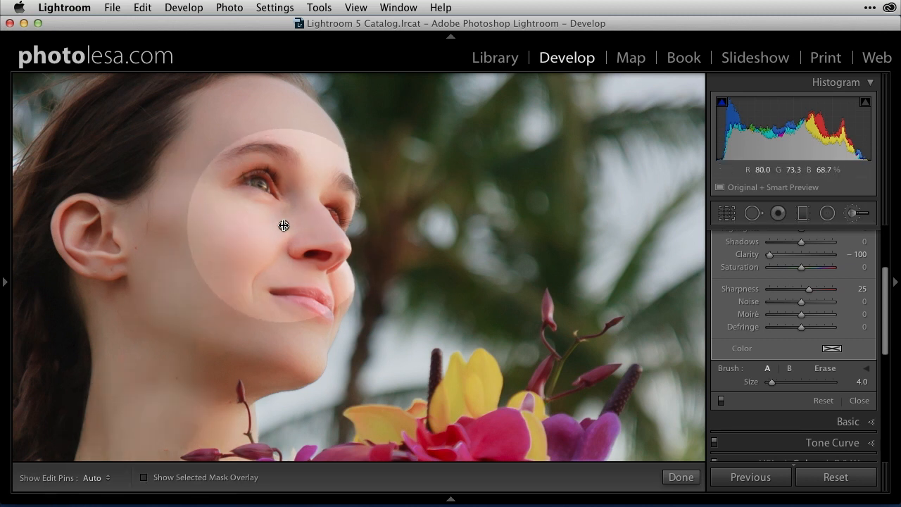